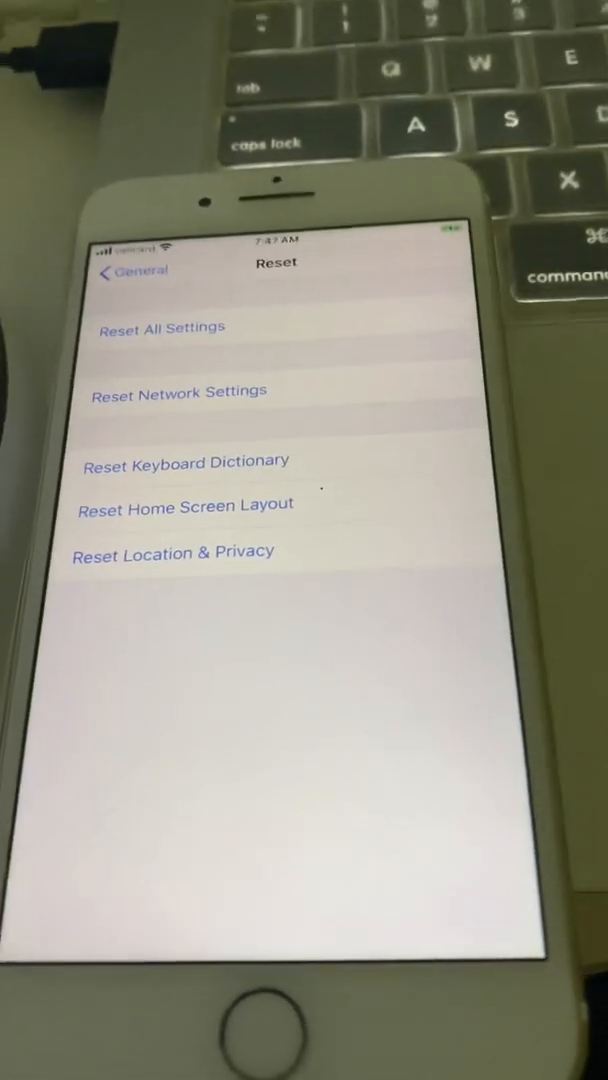
Return from the Reset screen to the General settings list showing Reset and Shut Down
left_click(120, 272)
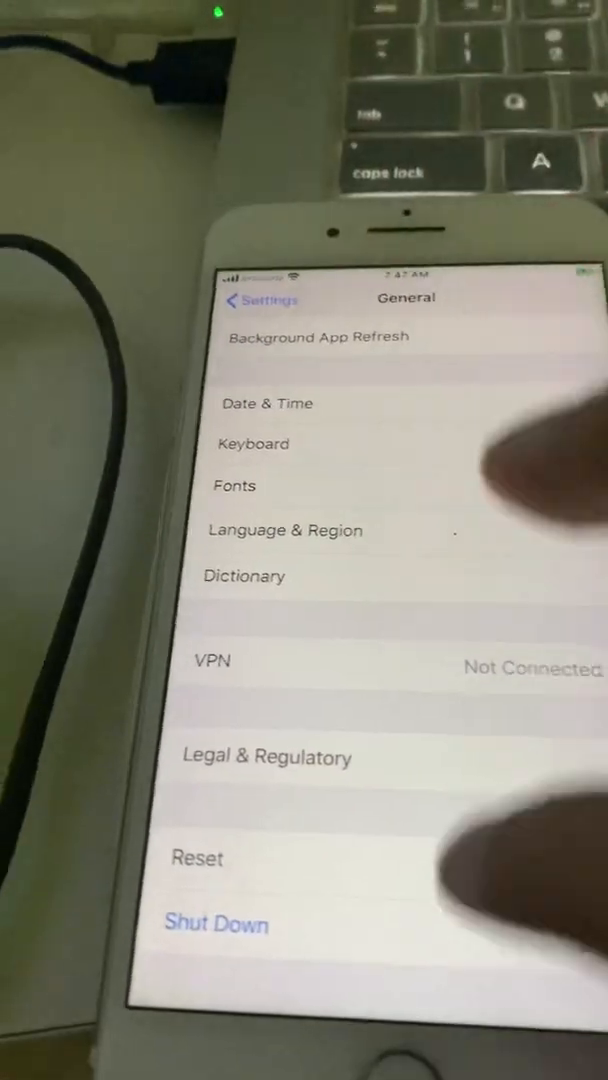
left_click(196, 858)
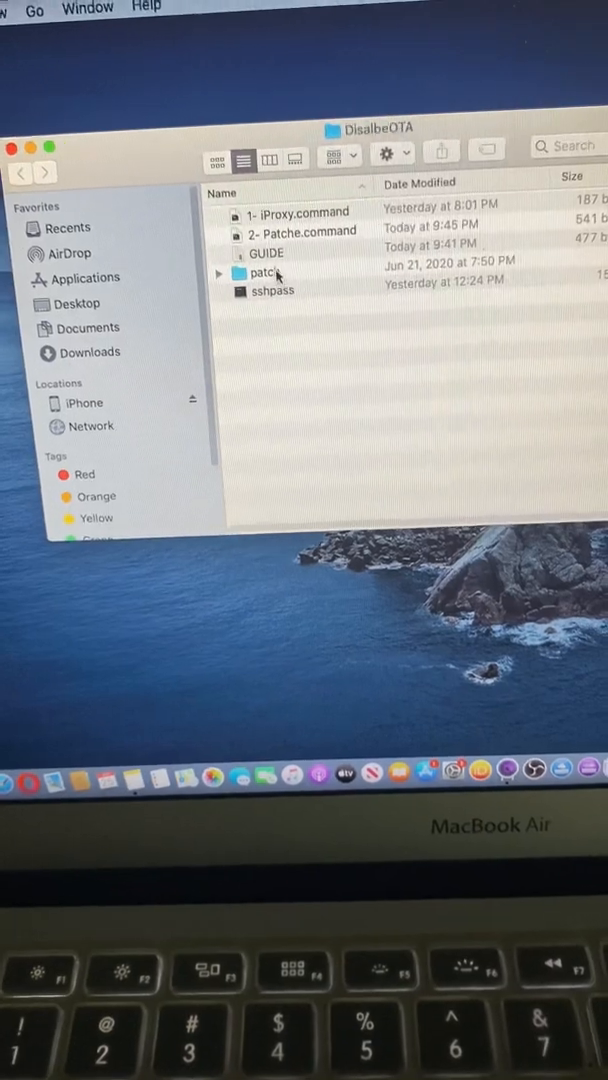
Open the GUIDE note beside the DisableOTA folder and bring the folder back in front
double_click(264, 252)
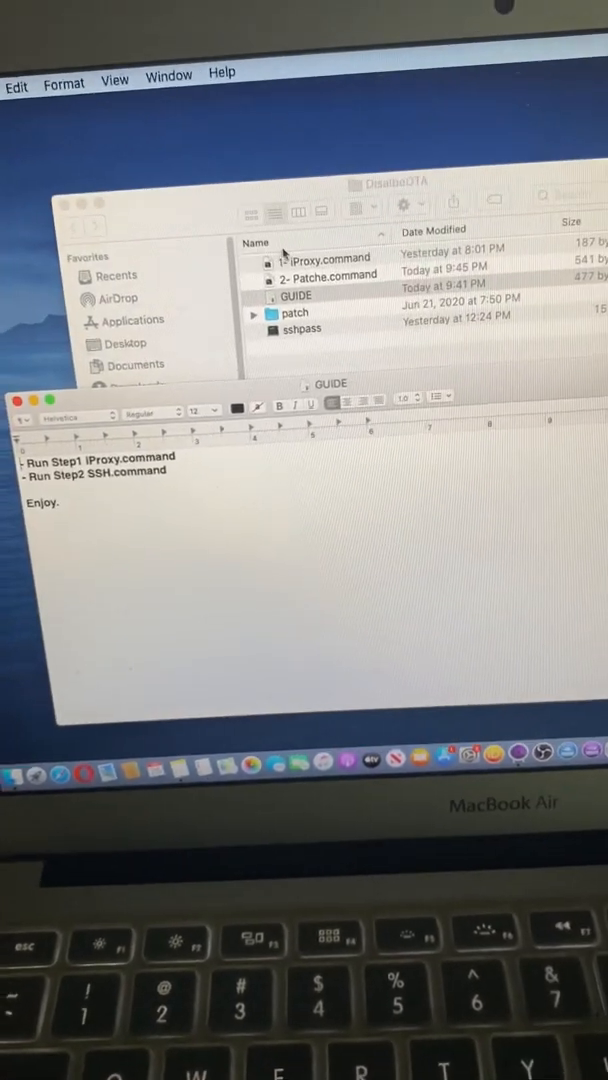
left_click(330, 256)
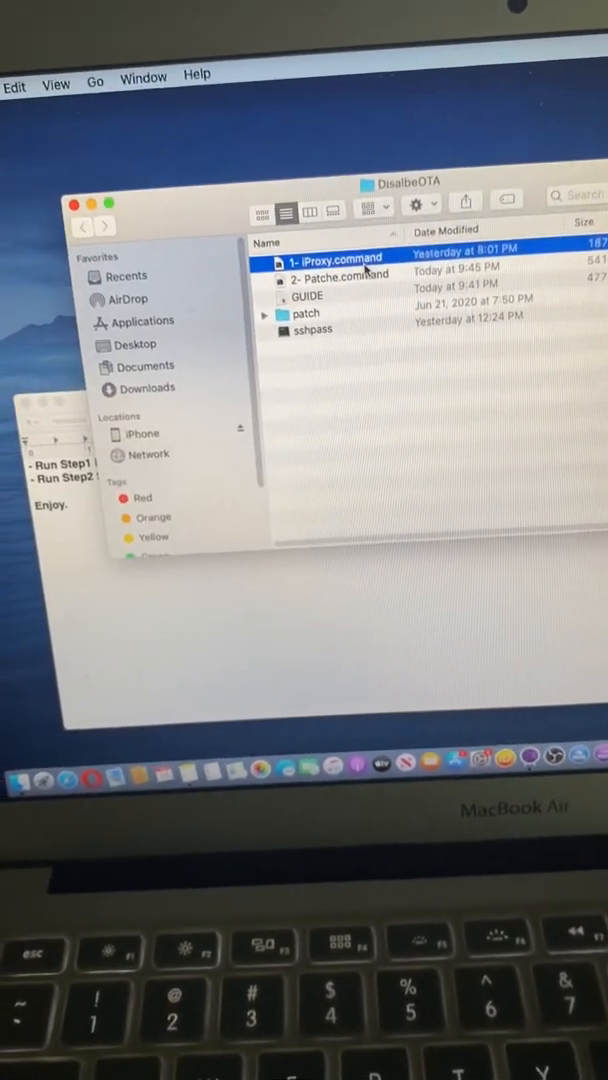
Change the guide's second step to read 'Run Step2 Patche.command'
double_click(340, 256)
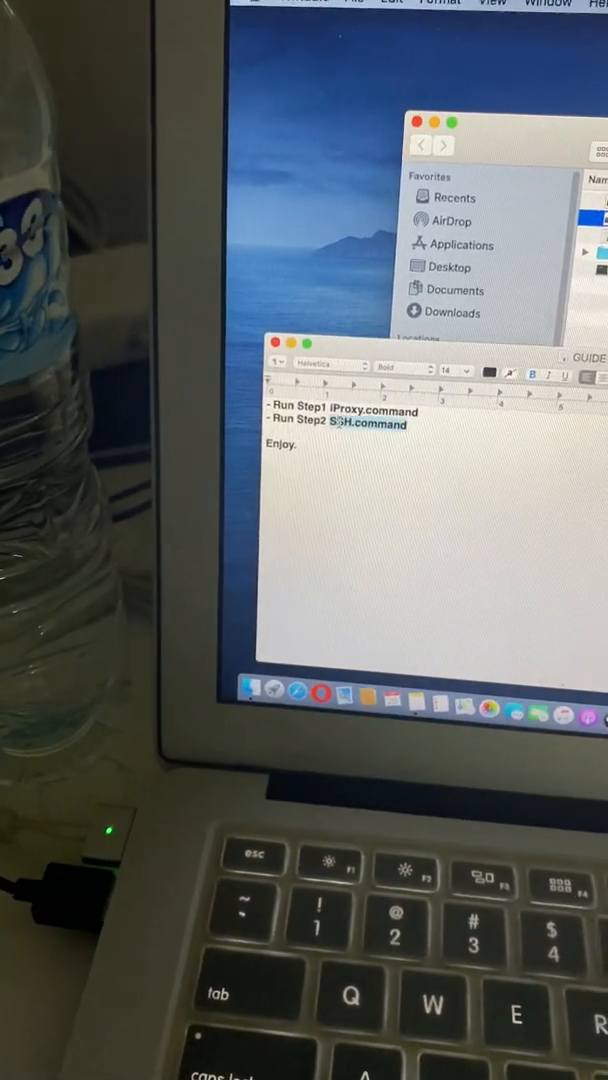
right_click(360, 424)
type("Patche")
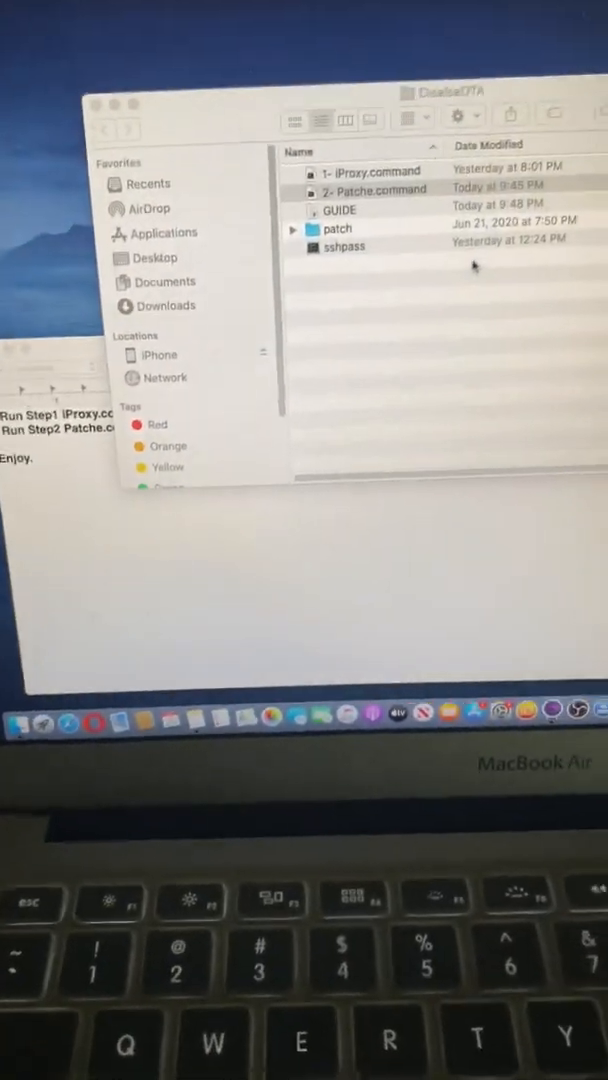
Open 2- Patche.command in TextEdit as editable text instead of running it
right_click(280, 252)
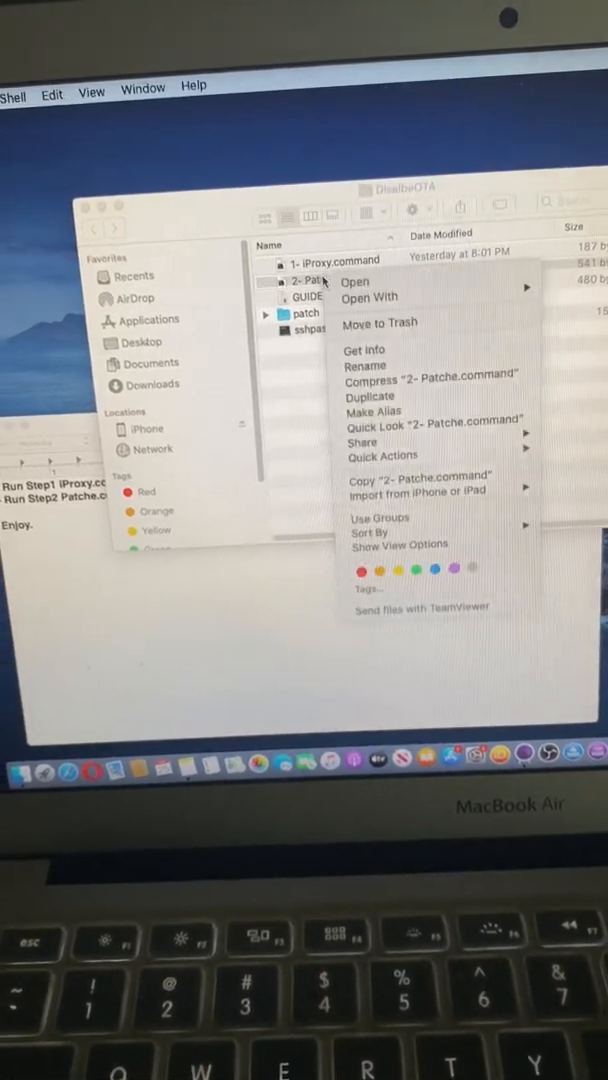
mouse_move(370, 292)
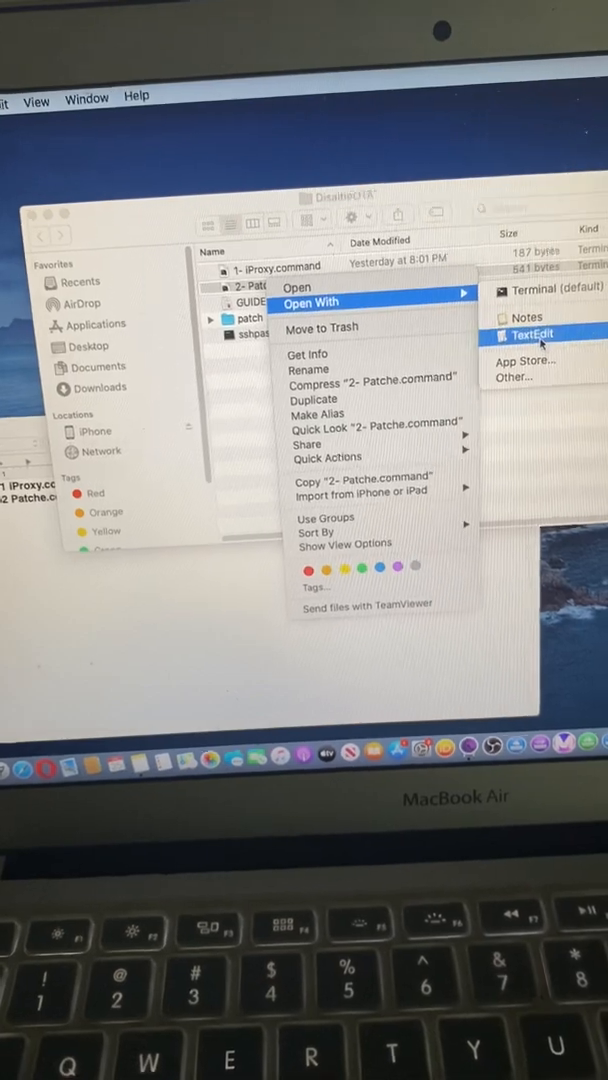
left_click(532, 334)
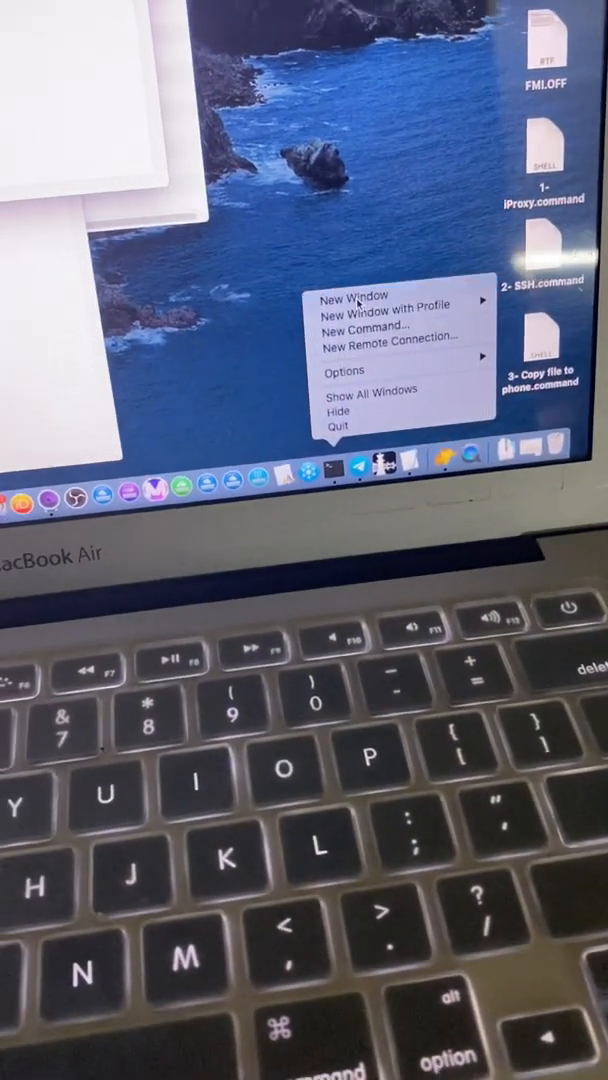
Copy the Mac username from a Terminal prompt into the /Users/.../Desktop/DisableOTA paths and save the script
left_click(350, 296)
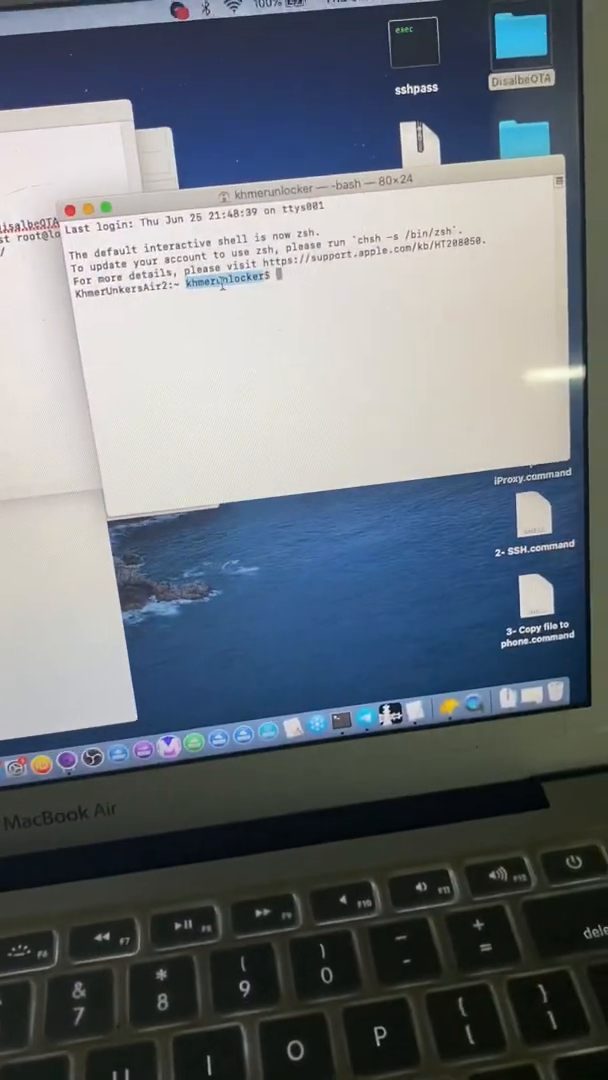
right_click(230, 292)
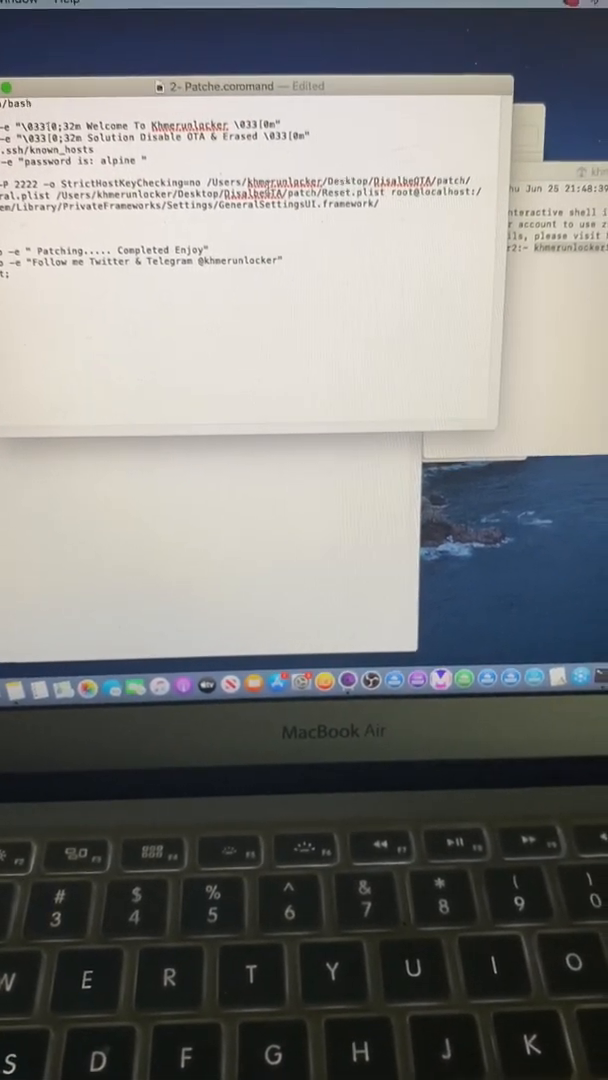
right_click(256, 194)
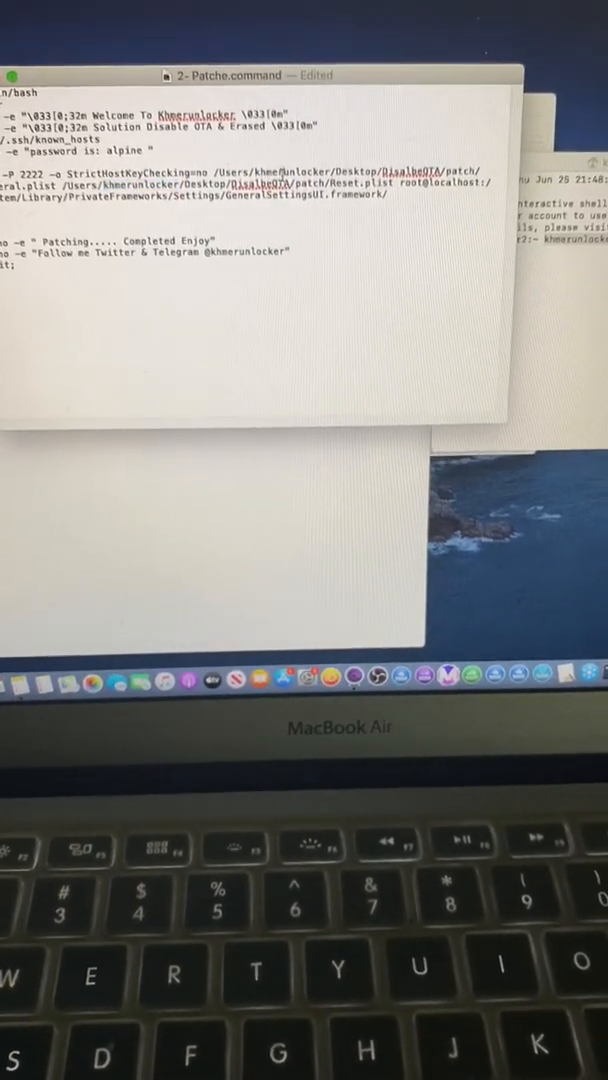
left_click(204, 304)
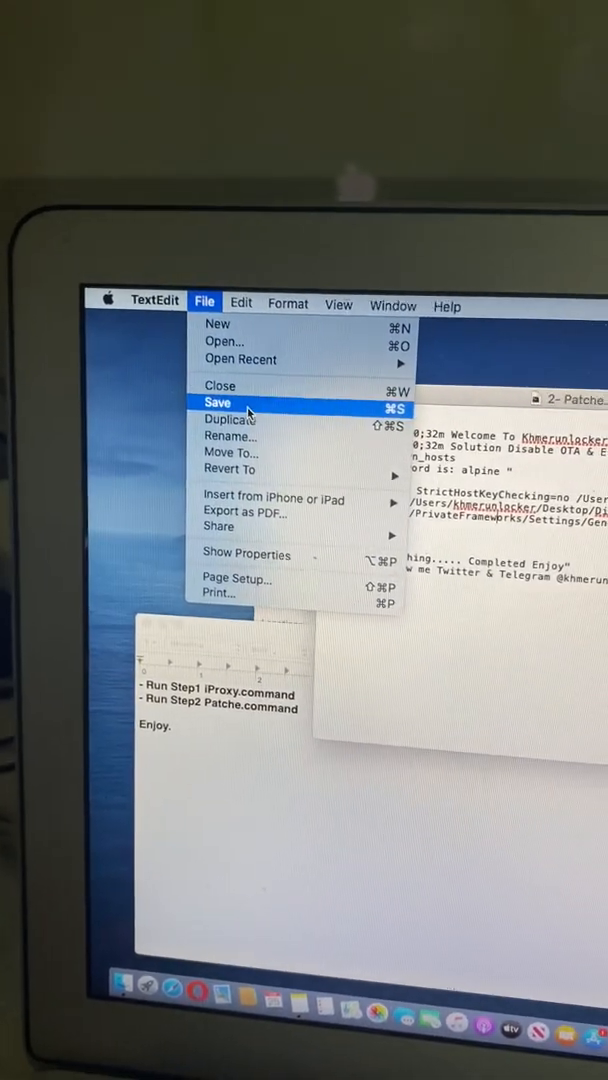